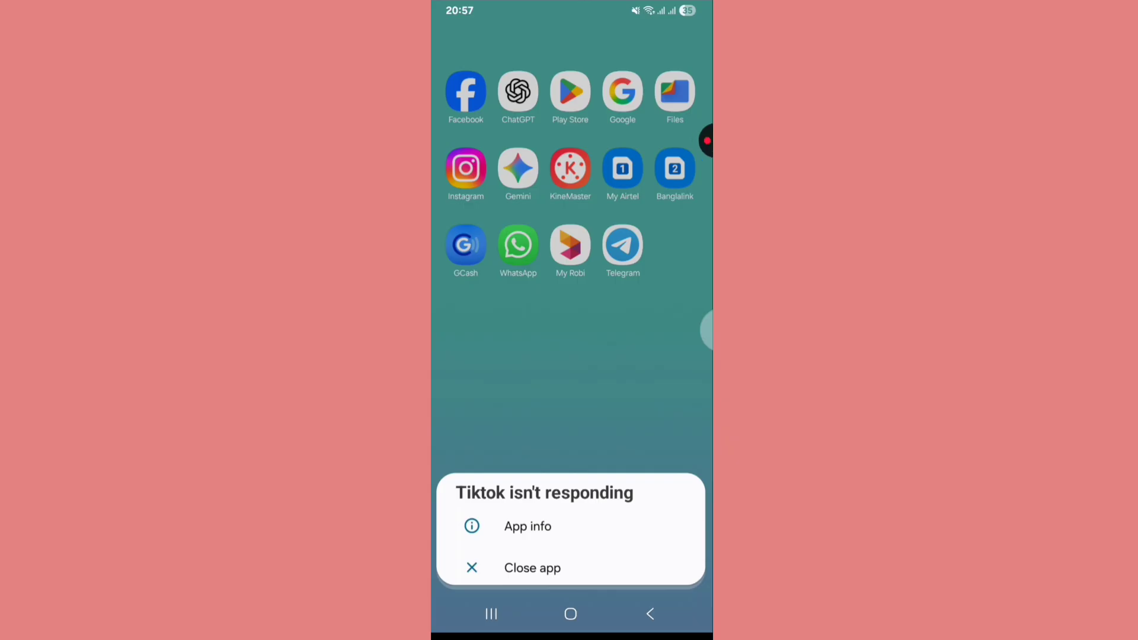
# Step: Dismiss the 'TikTok isn't responding' dialog with Close app
pyautogui.click(527, 526)
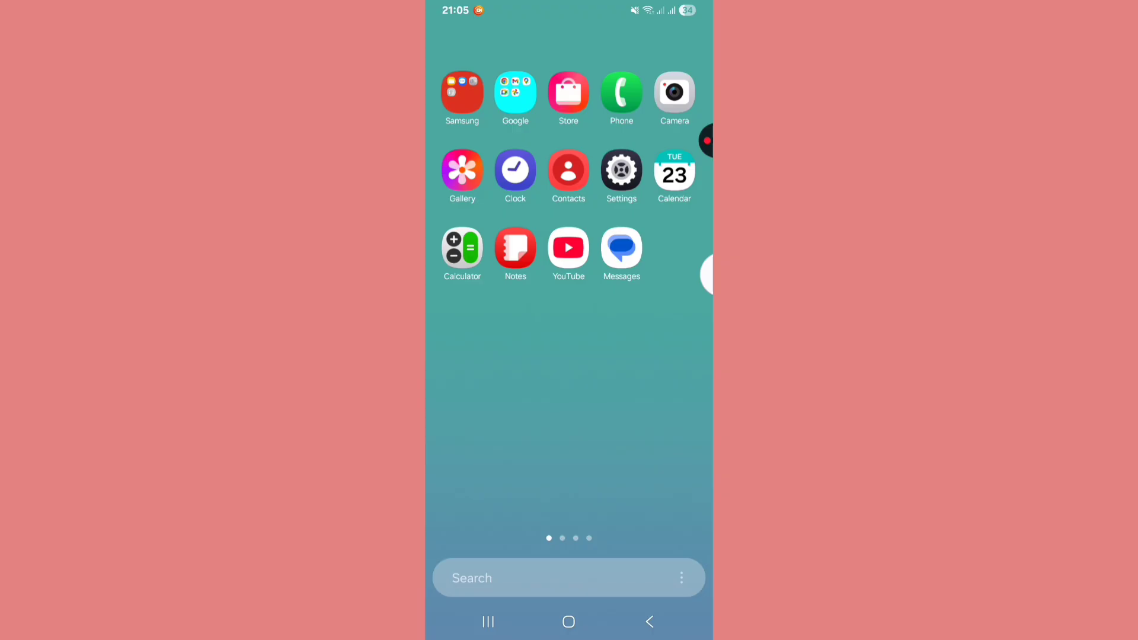
# Step: Reach the Apps list of 88 installed apps from Settings
pyautogui.click(620, 170)
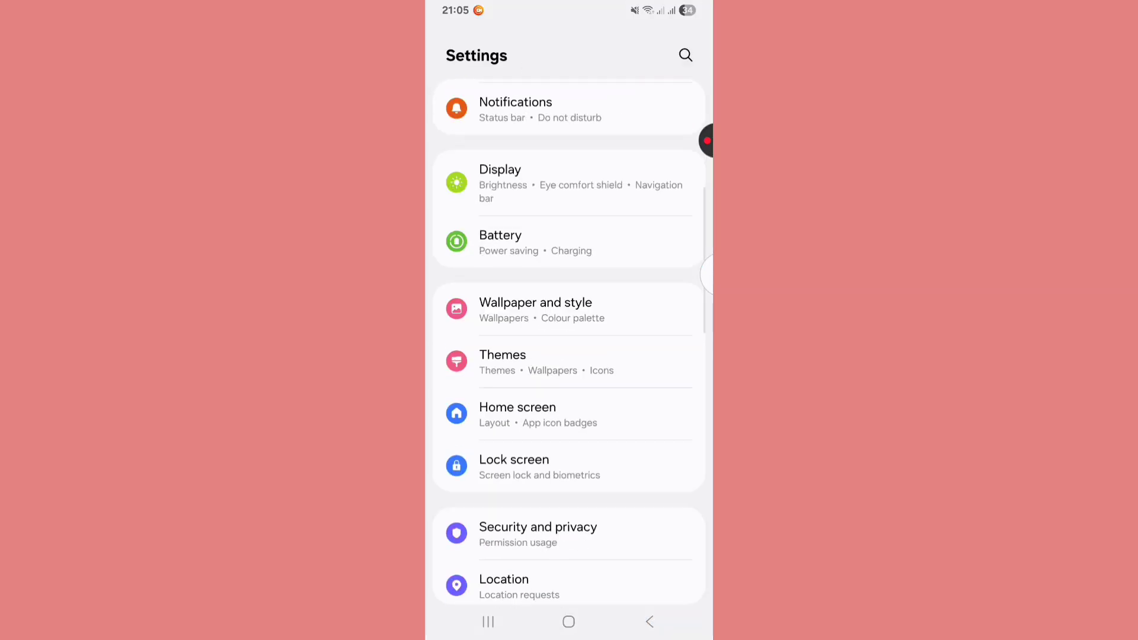
pyautogui.scroll(-3)
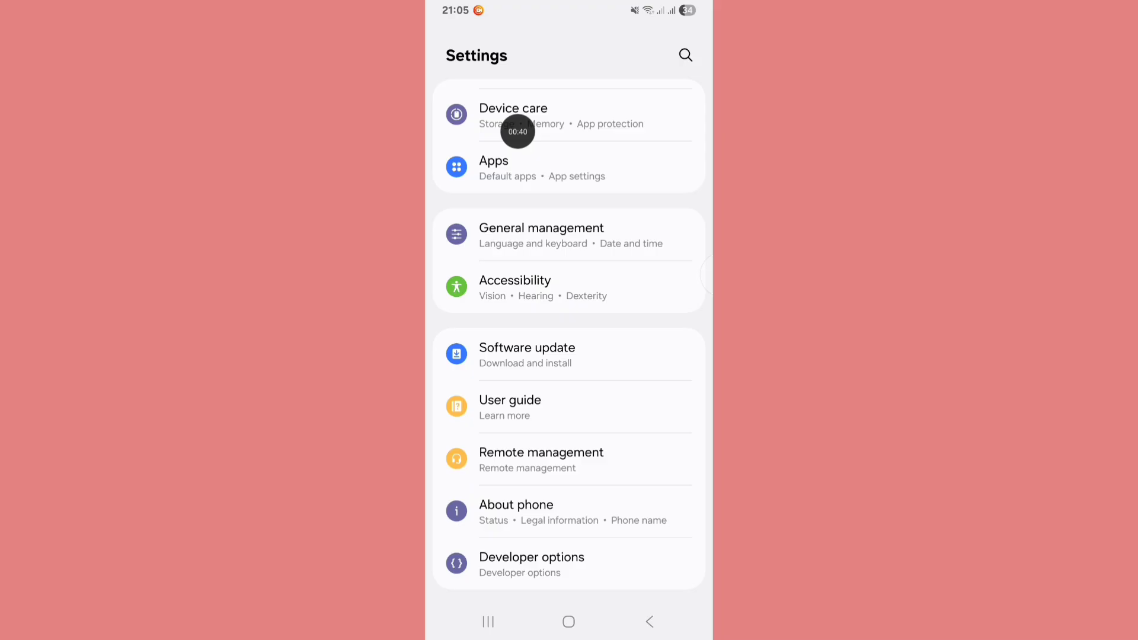
pyautogui.click(493, 160)
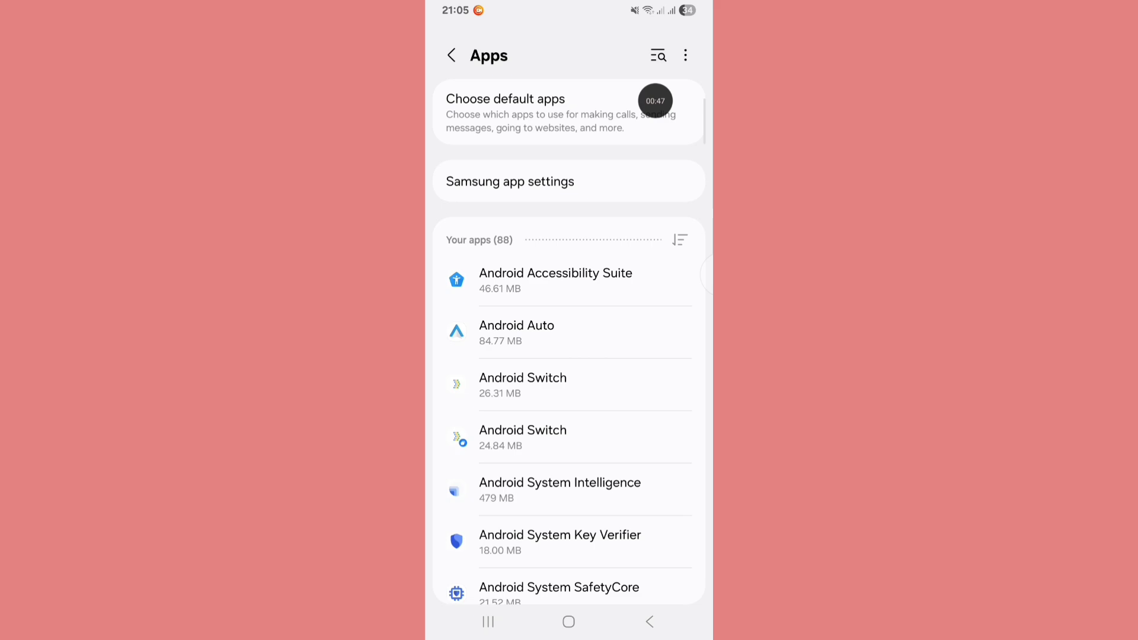
# Step: Find TikTok via app search 'Tiktok' and clear its stored data in Storage
pyautogui.click(658, 54)
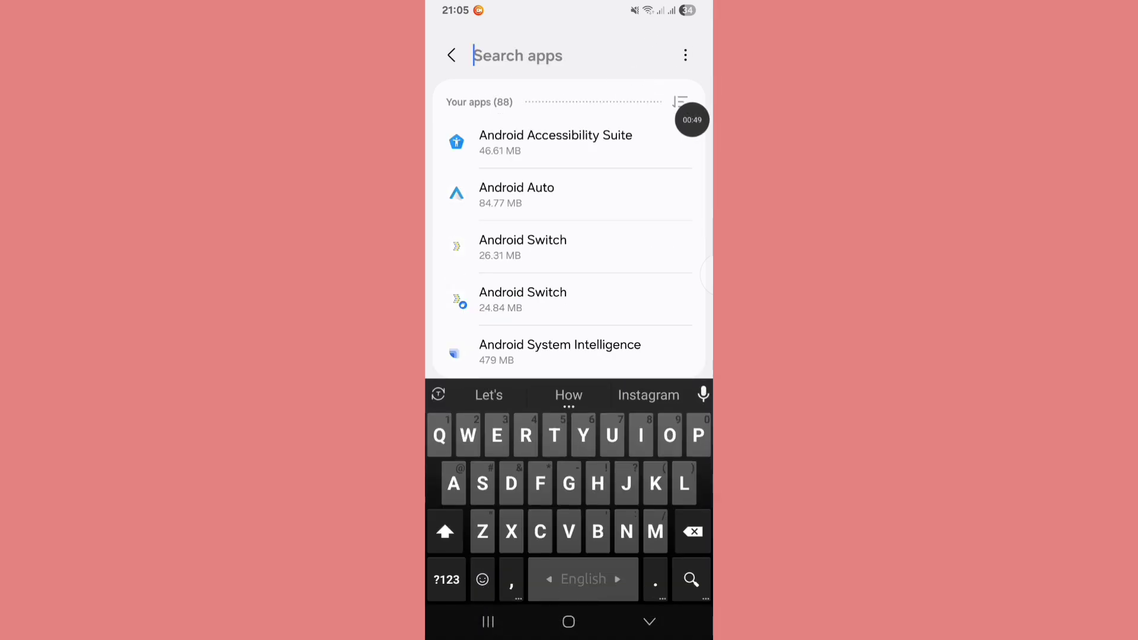
pyautogui.write('Tuk')
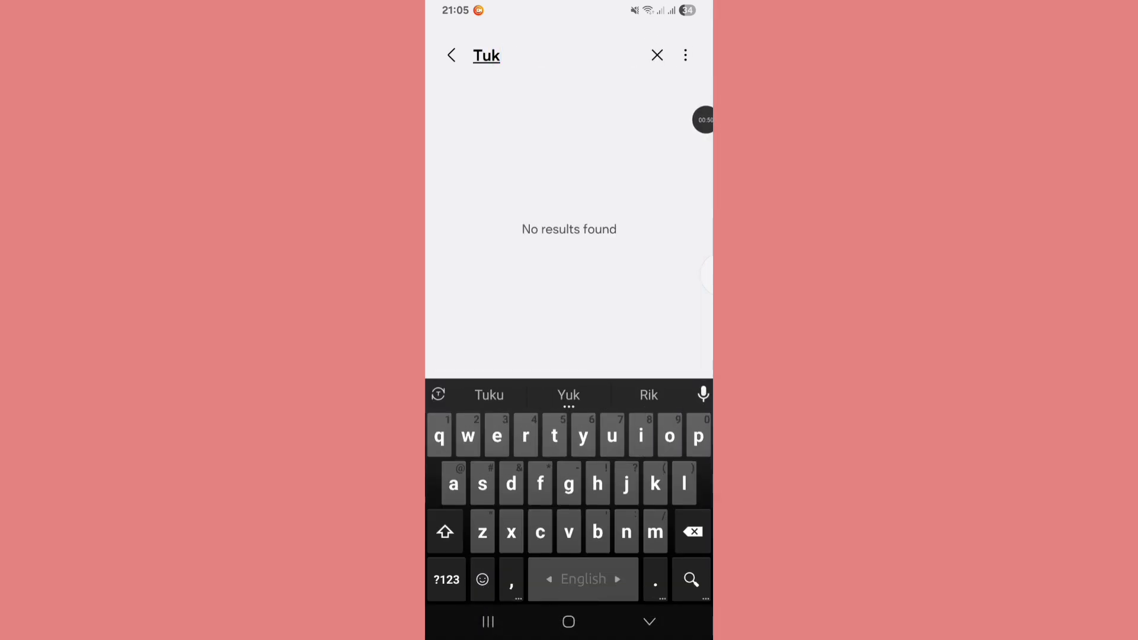
pyautogui.write('Tiktok')
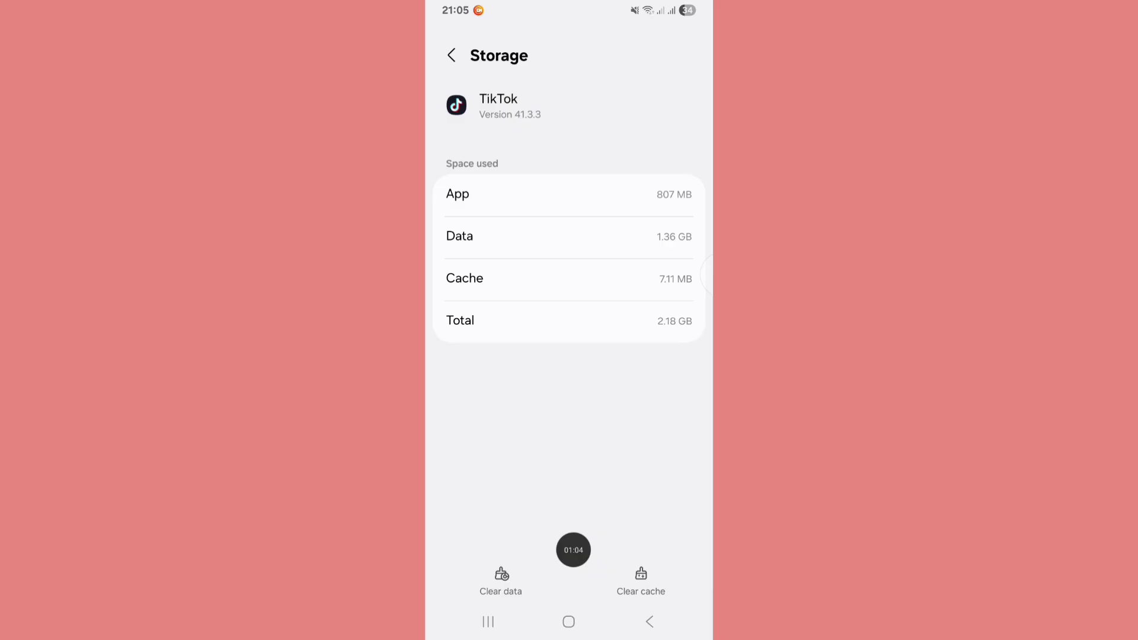
pyautogui.click(500, 580)
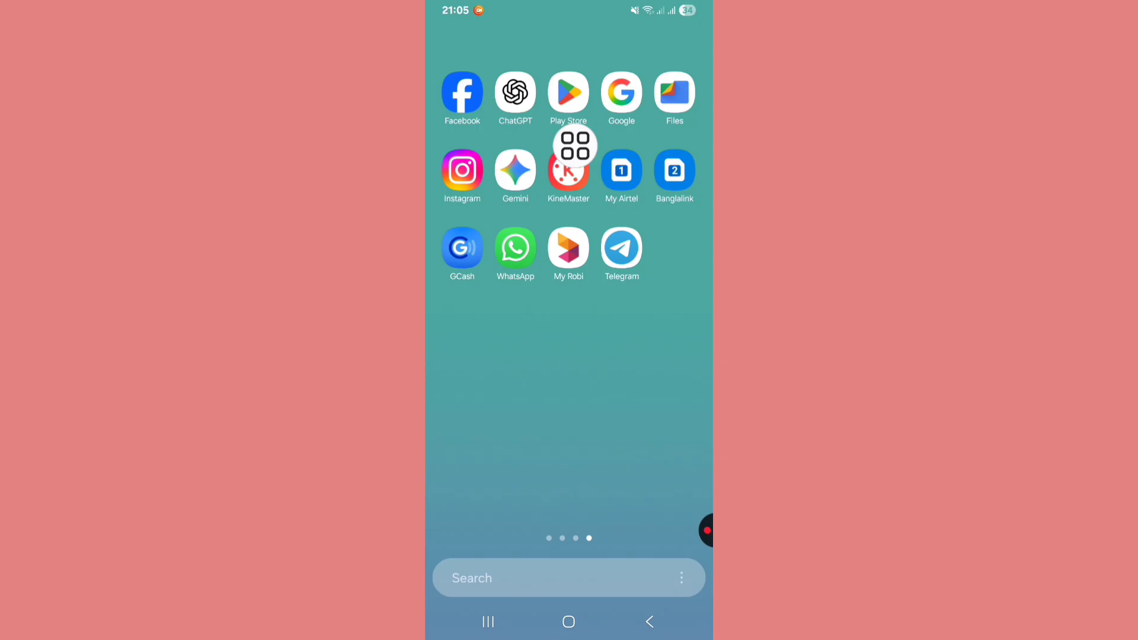
# Step: Search the Play Store for 'Tiktok', start its update, and return home
pyautogui.click(567, 96)
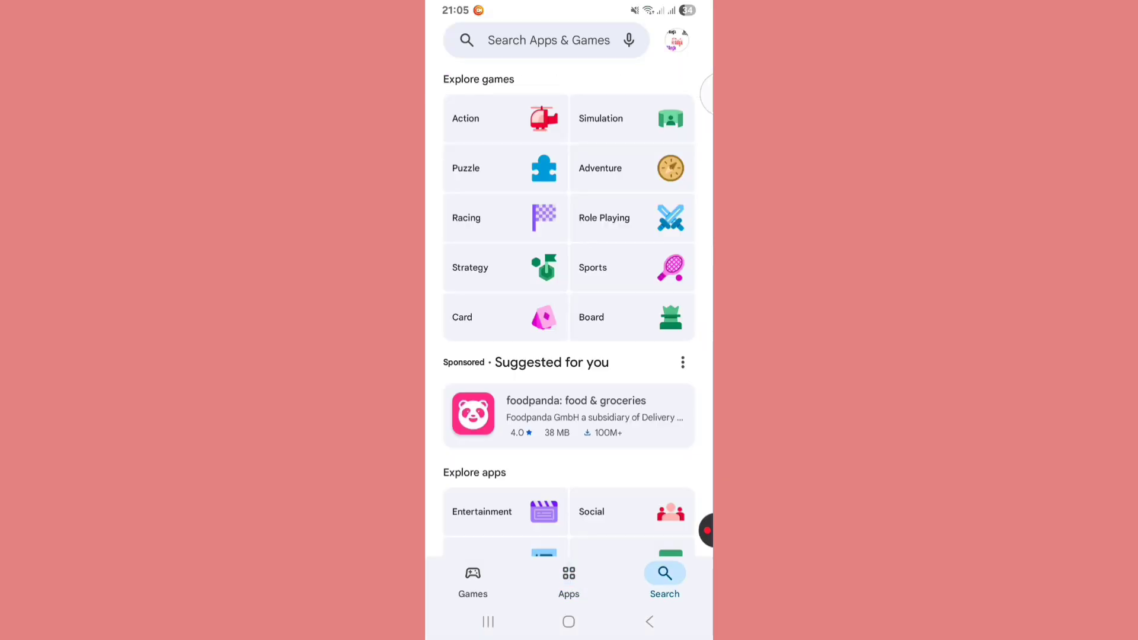
pyautogui.click(546, 41)
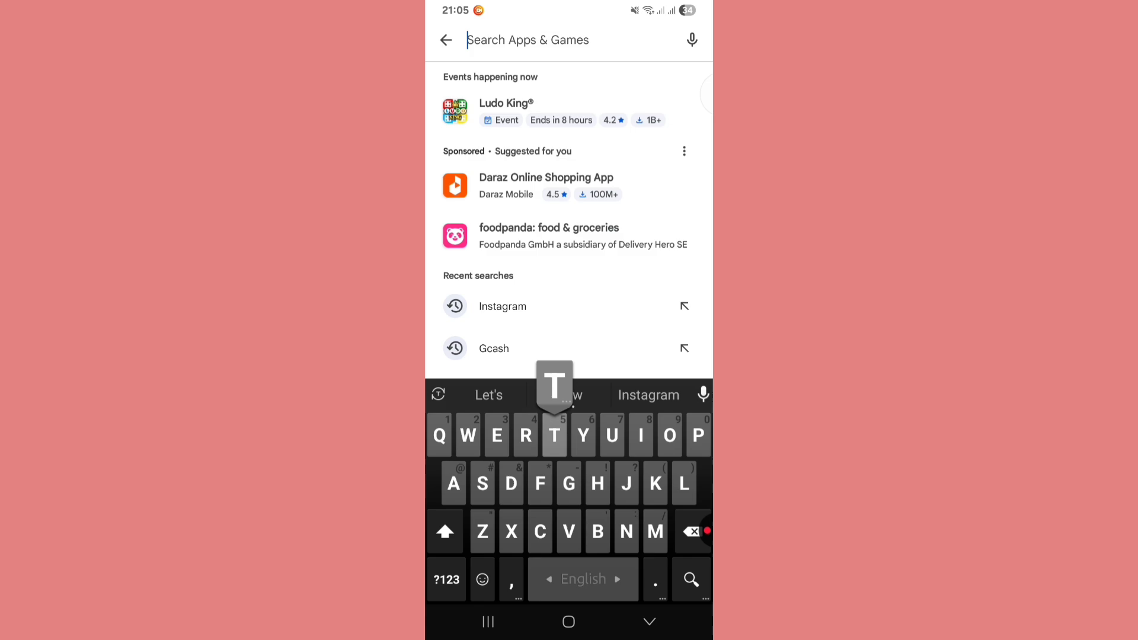
pyautogui.write('Tiktok')
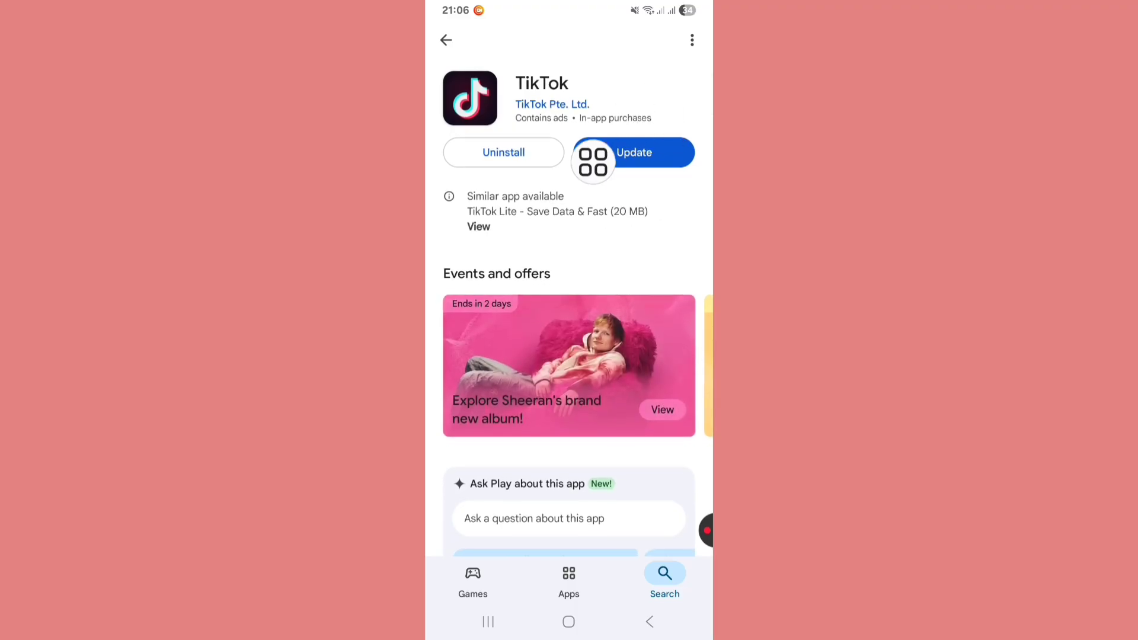
pyautogui.click(632, 153)
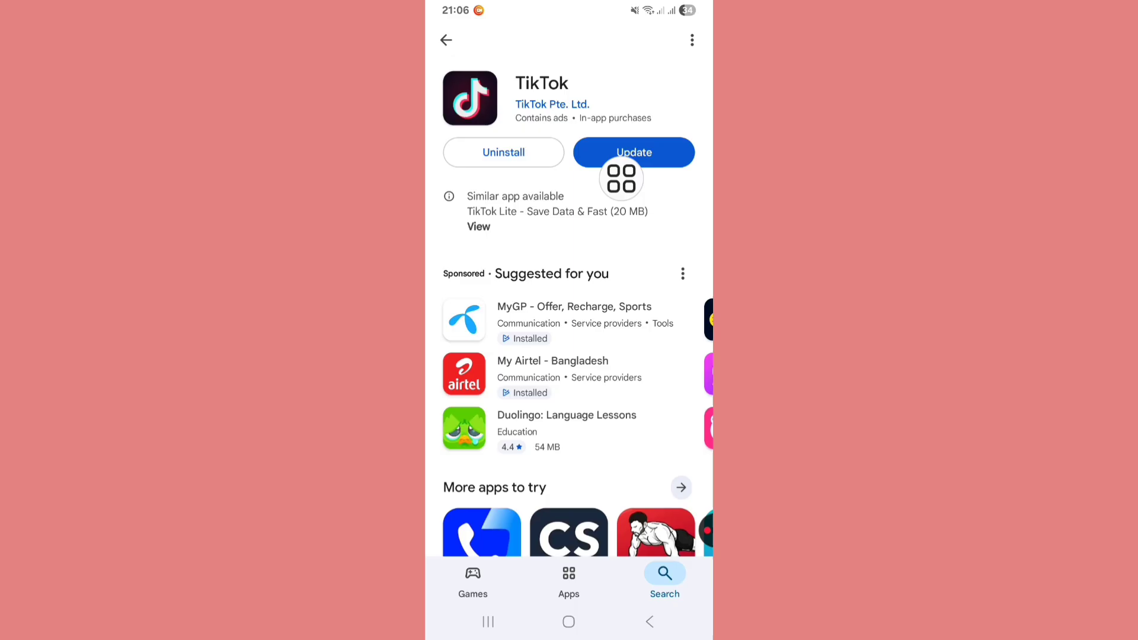
pyautogui.click(568, 621)
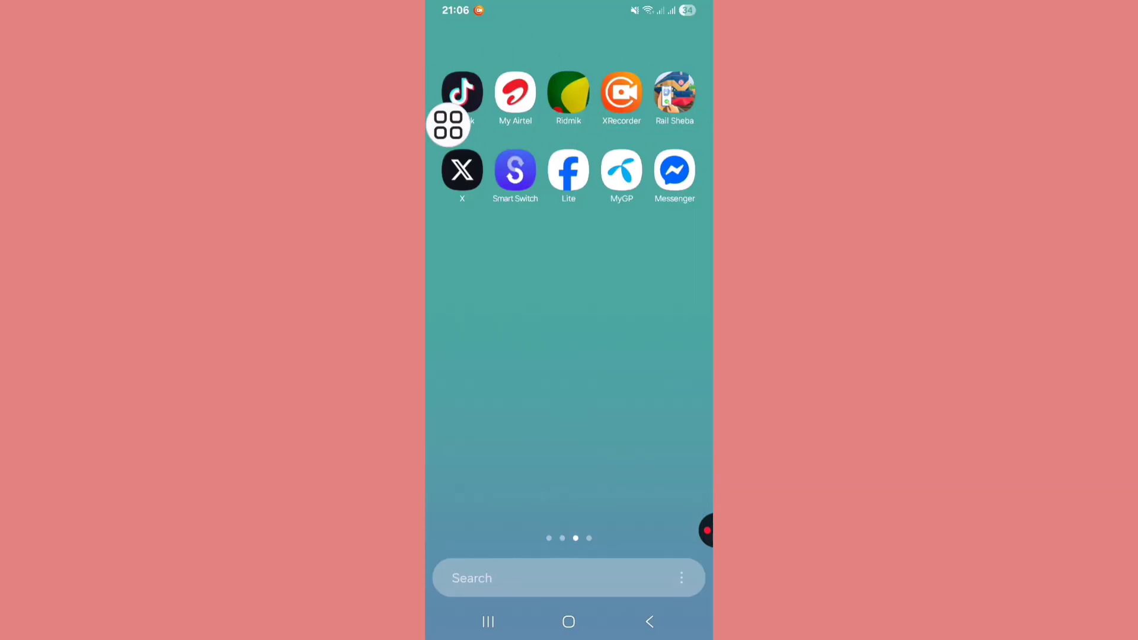
# Step: Launch TikTok from the home screen so the For You feed plays
pyautogui.click(461, 93)
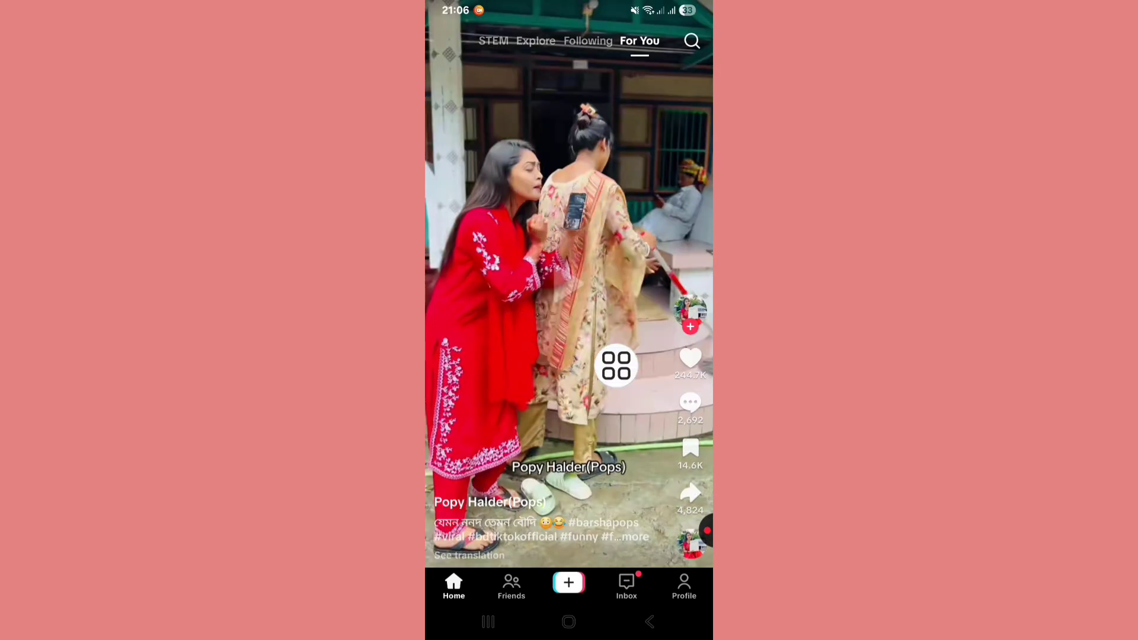